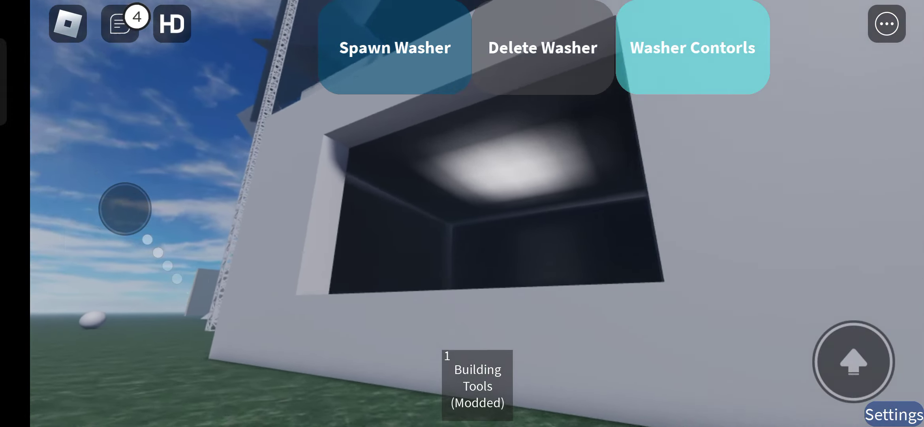
# Step: Equip the modded Building Tools and place a flat slab part on the grass
pyautogui.click(394, 47)
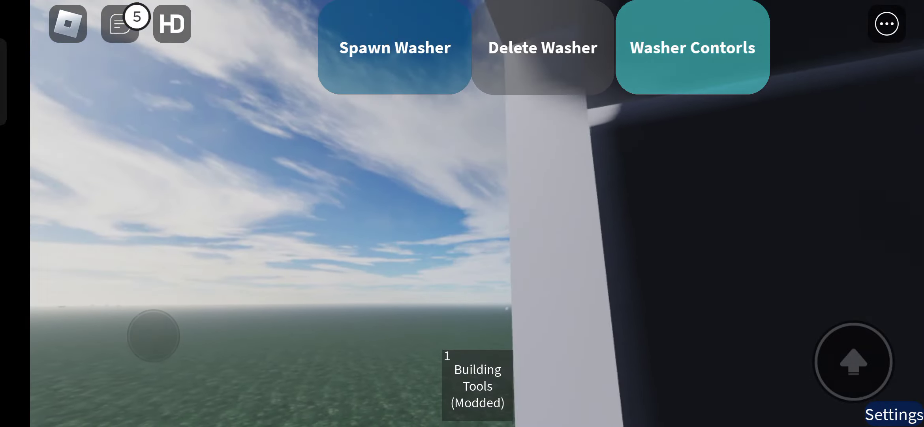
pyautogui.click(394, 48)
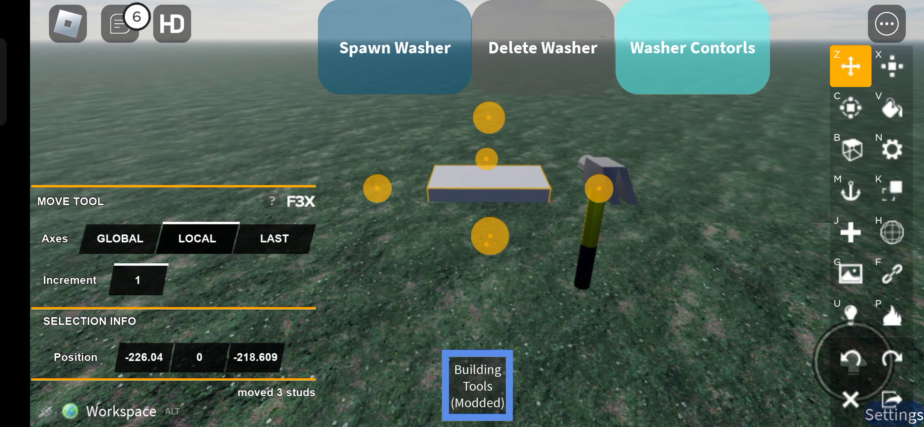
# Step: Recolour the slab darker brown, browse its materials, then unequip Building Tools
pyautogui.click(891, 108)
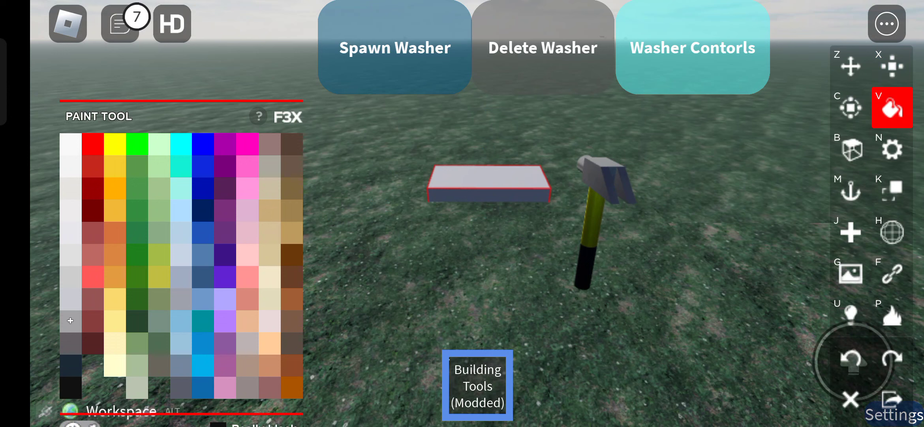
pyautogui.click(892, 148)
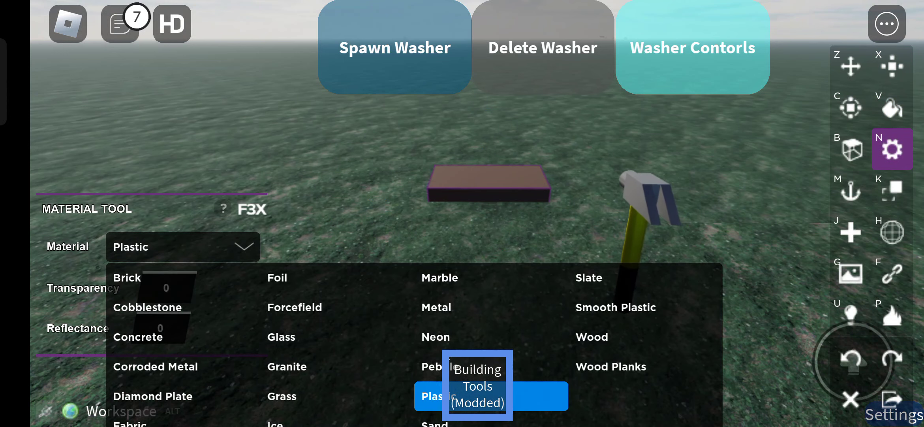
pyautogui.click(611, 365)
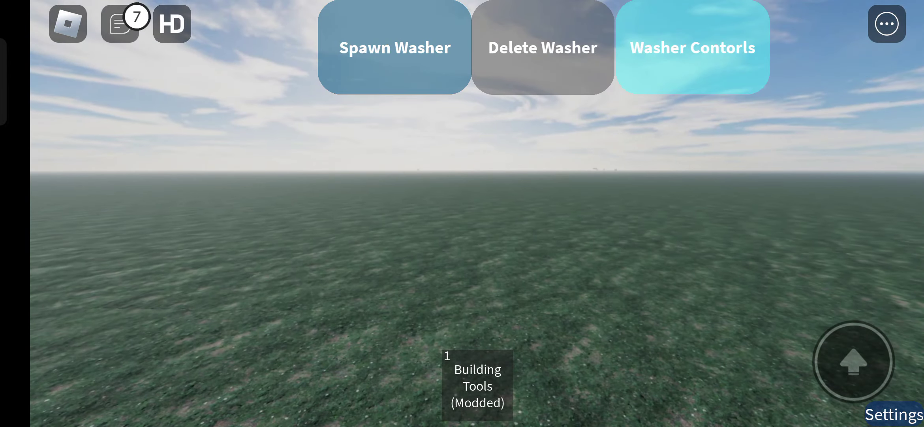
# Step: Walk back to the grey building and face its dark square opening
pyautogui.click(394, 47)
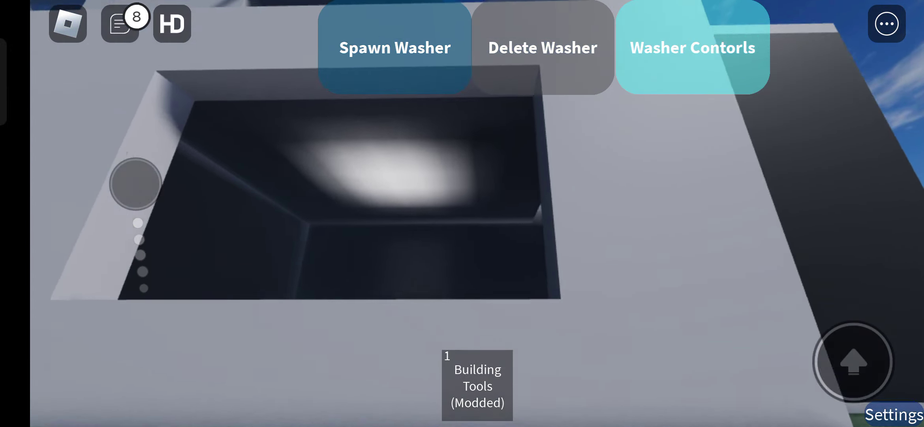
# Step: Walk out onto the open grass, with the dark slab visible far off
pyautogui.click(394, 47)
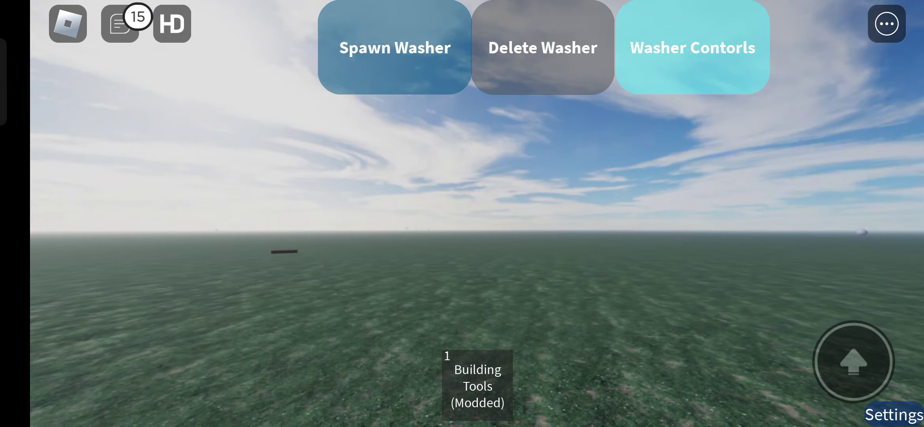
# Step: Walk back and stand at the edge of the dark room opening
pyautogui.click(395, 47)
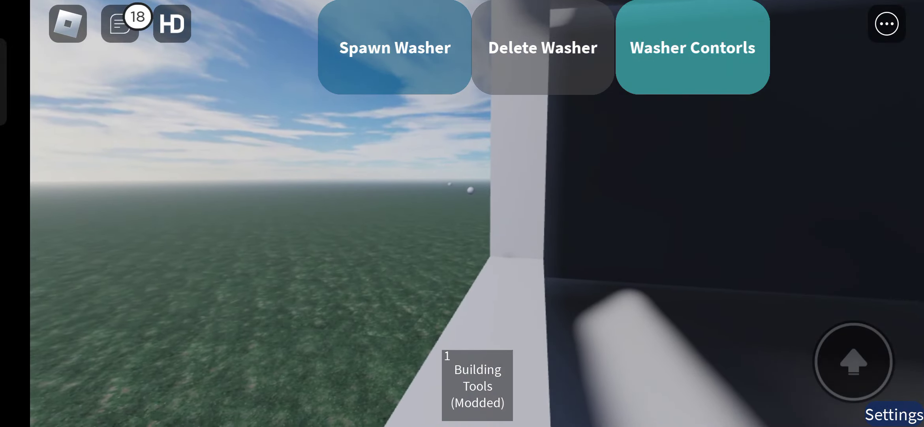
# Step: Spawn a rusty washing machine on the lit floor of the dark room
pyautogui.click(394, 47)
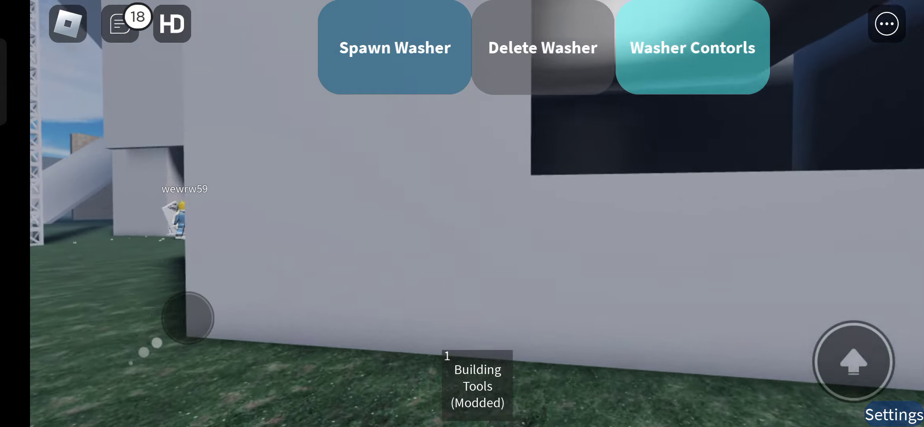
pyautogui.click(394, 47)
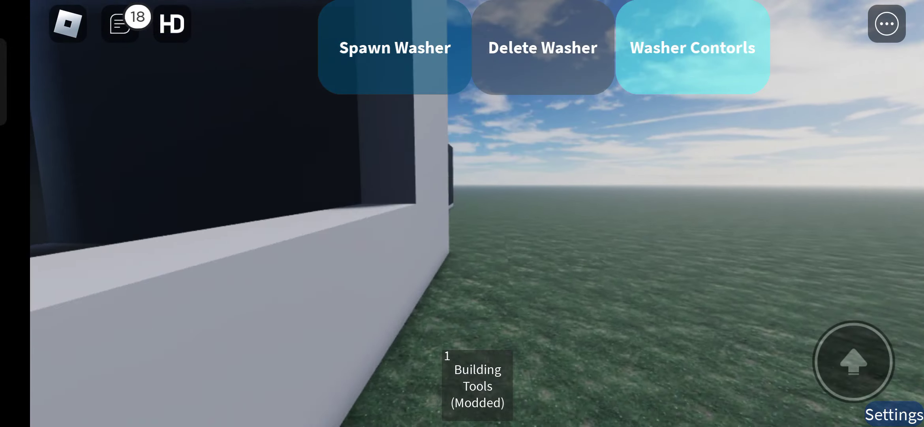
pyautogui.click(394, 47)
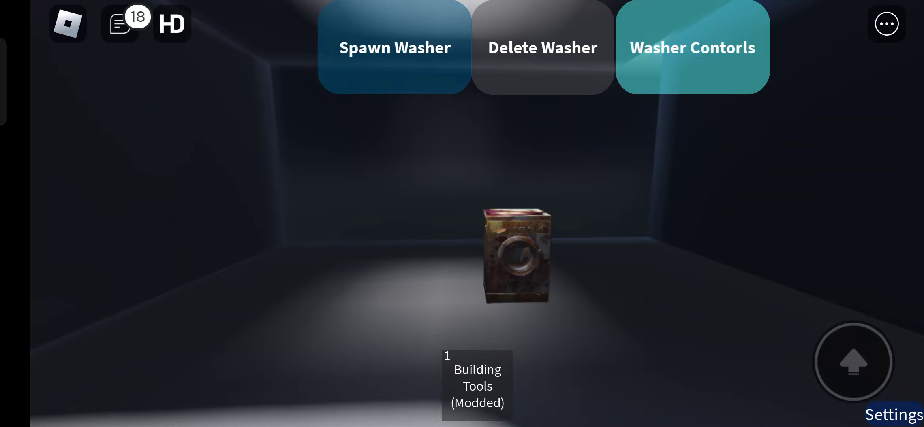
# Step: Start the washer from Washer Controls and watch it explode into debris
pyautogui.click(542, 47)
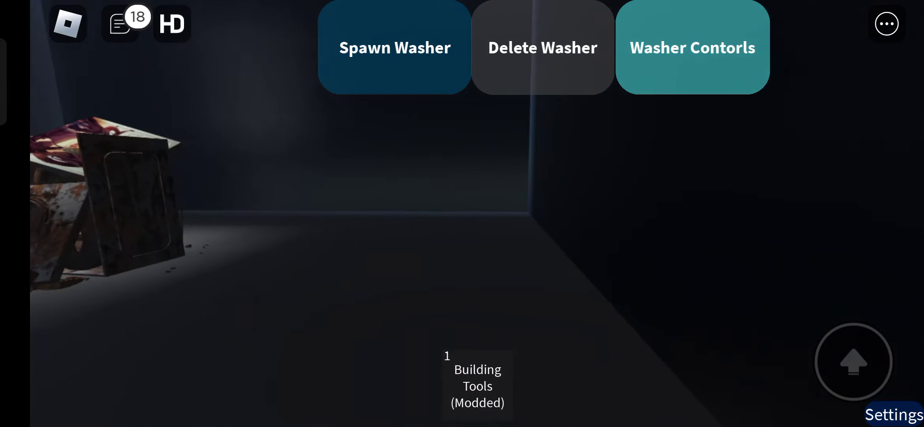
pyautogui.click(394, 47)
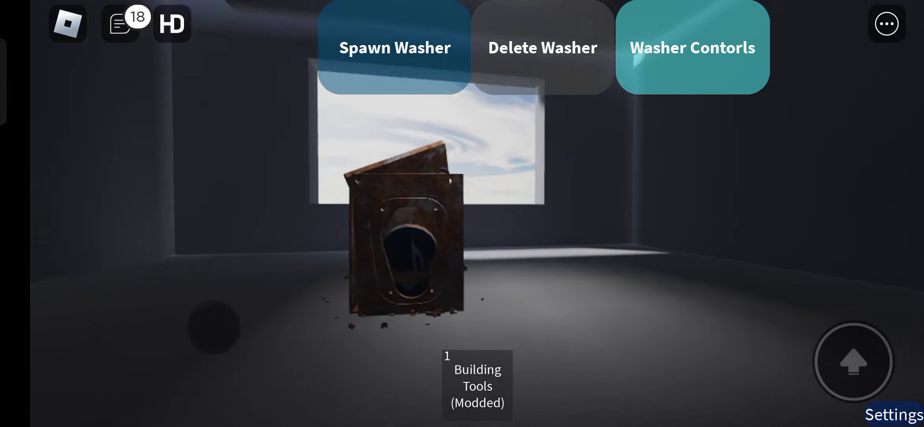